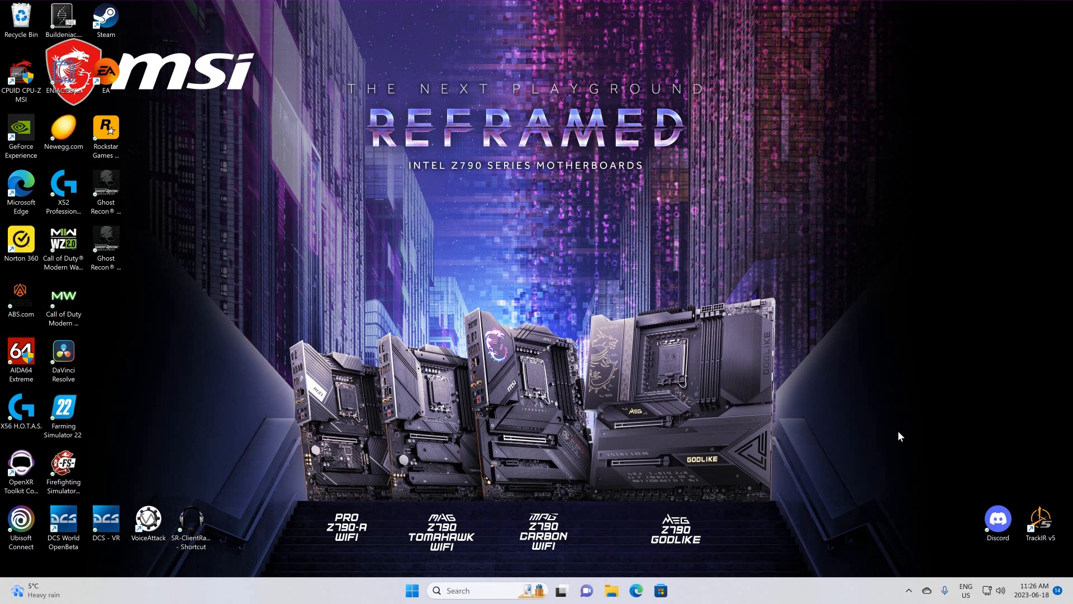
mouse_move(531, 305)
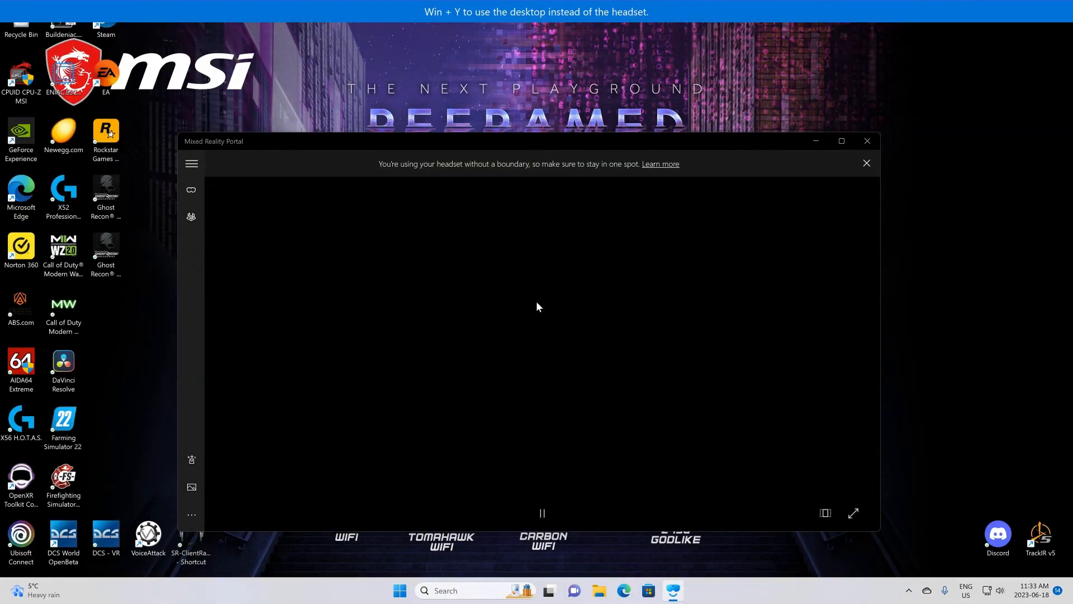
- Start the headset session in Mixed Reality Portal without setting up a room boundary
click(867, 163)
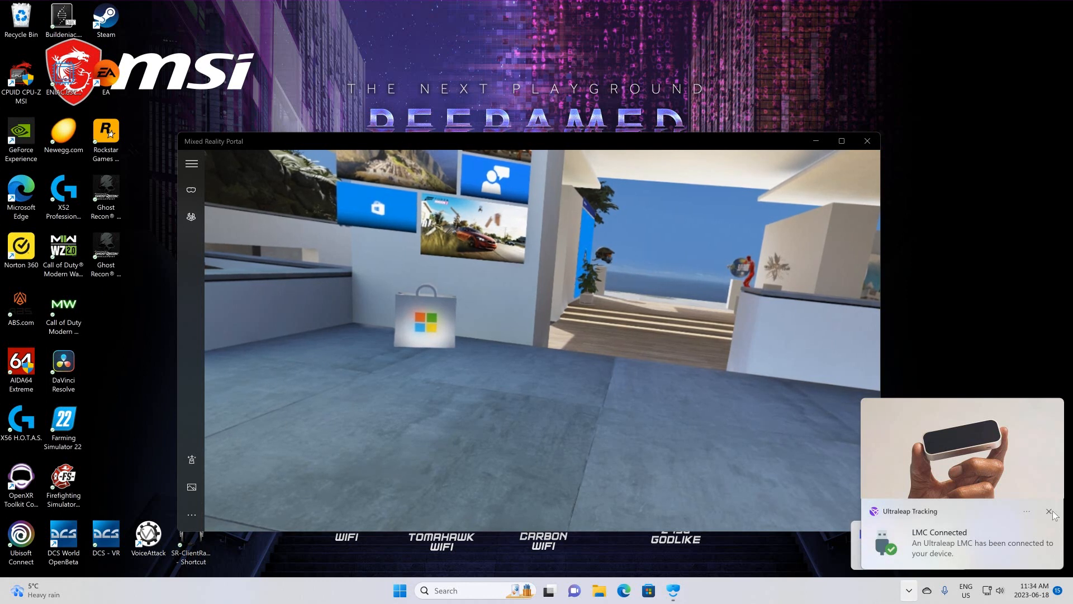
- Dismiss the Ultraleap notice, launch the Ultraleap Control Panel from the tray overflow, then show the Start menu's pinned apps
click(1050, 511)
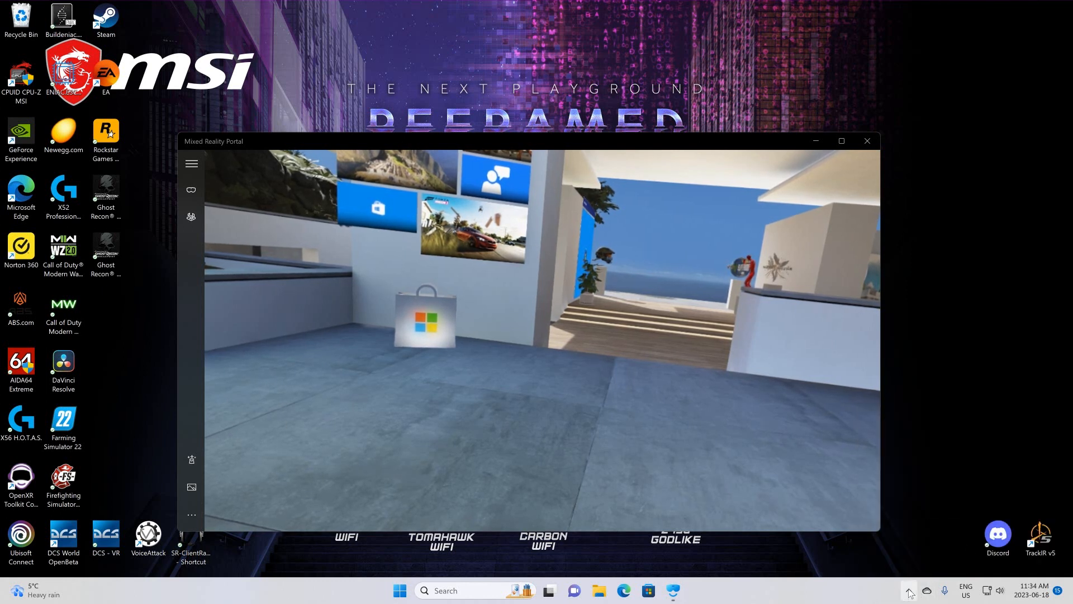
click(910, 590)
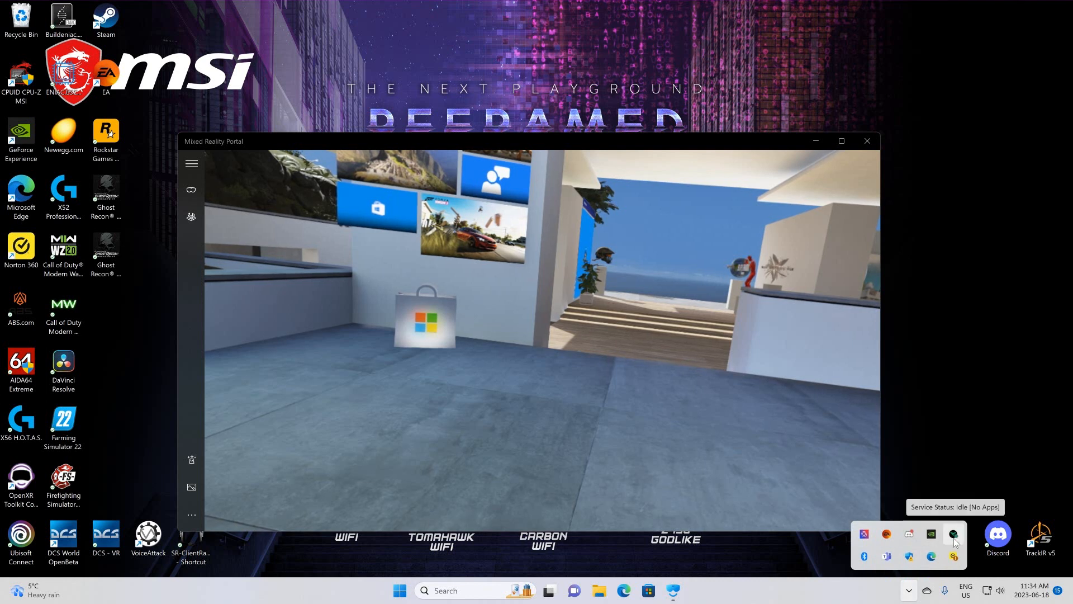
click(954, 535)
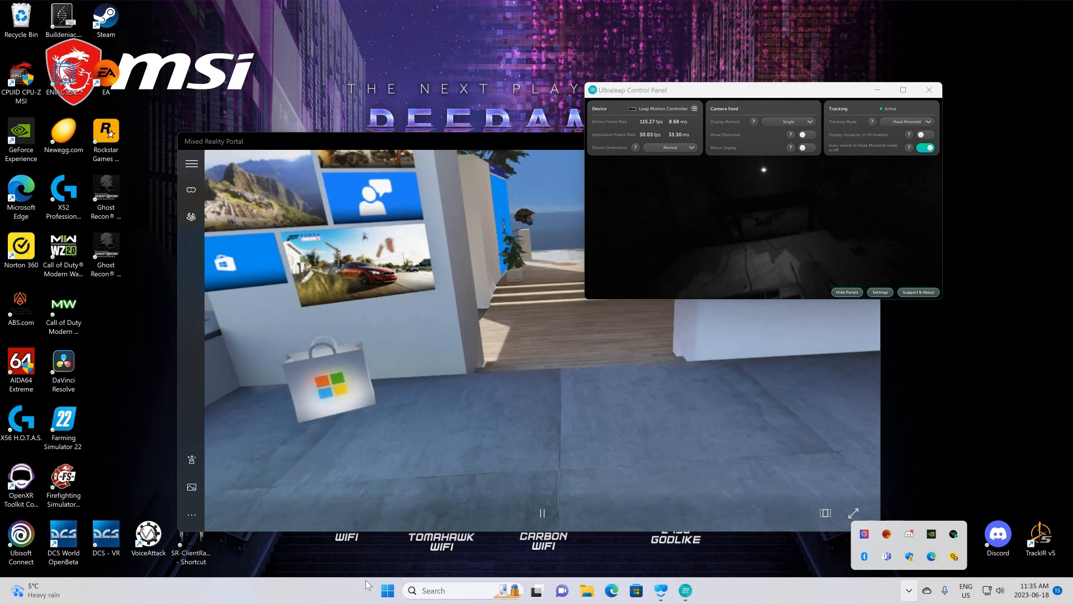
click(387, 591)
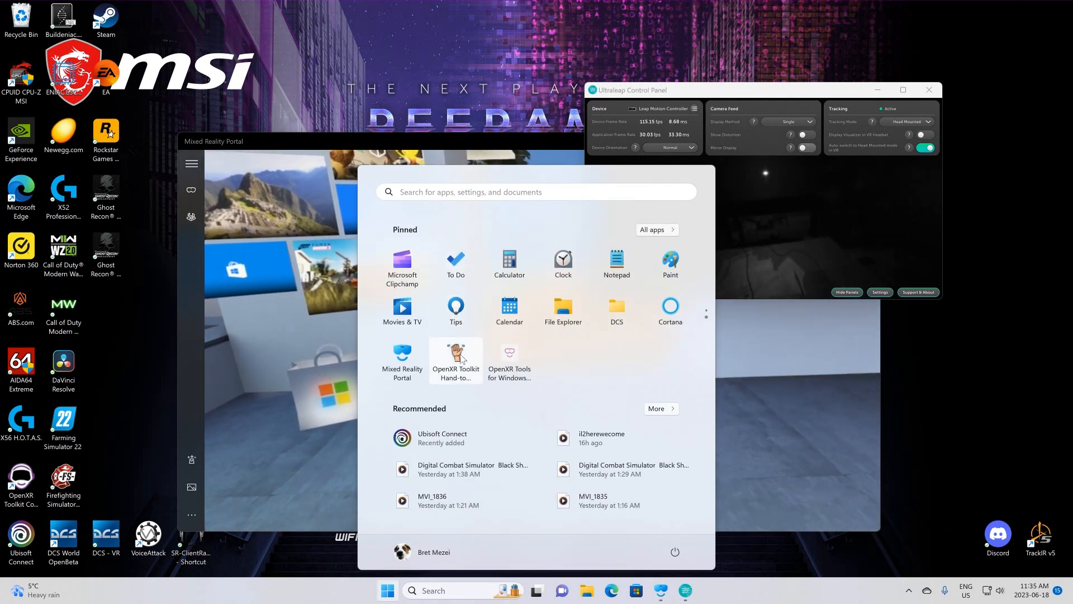
mouse_move(455, 359)
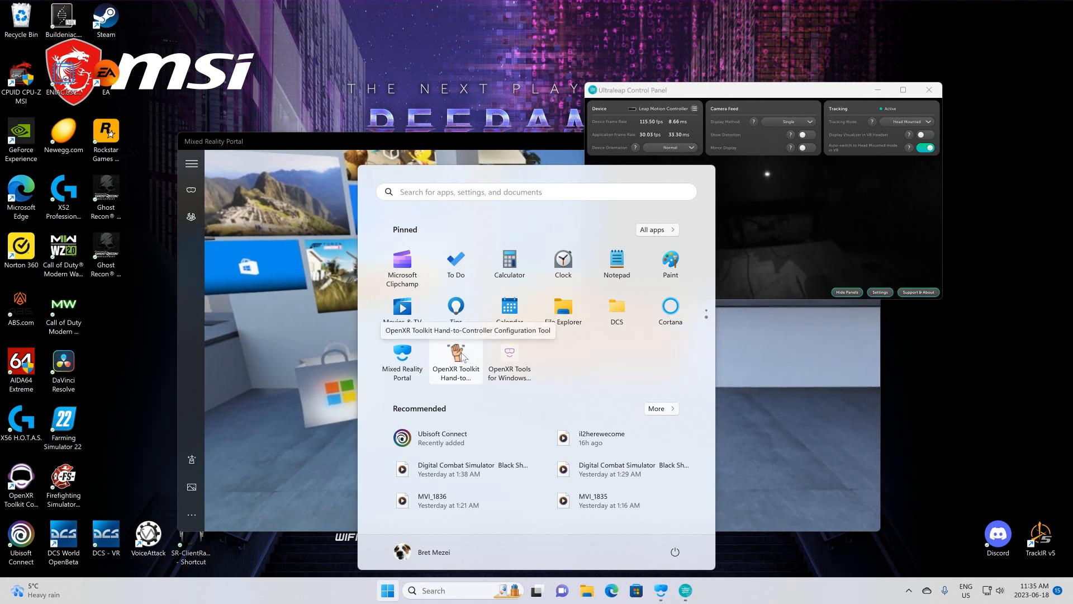
- Launch the OpenXR Toolkit Hand-to-Controller Configuration Tool from the pinned apps
click(455, 351)
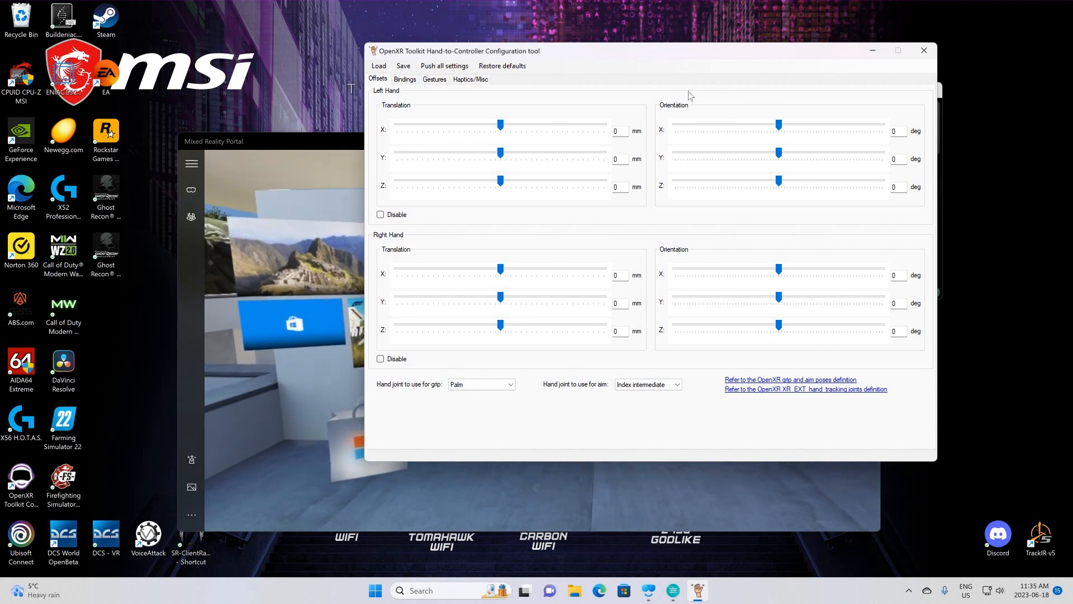
mouse_move(782, 110)
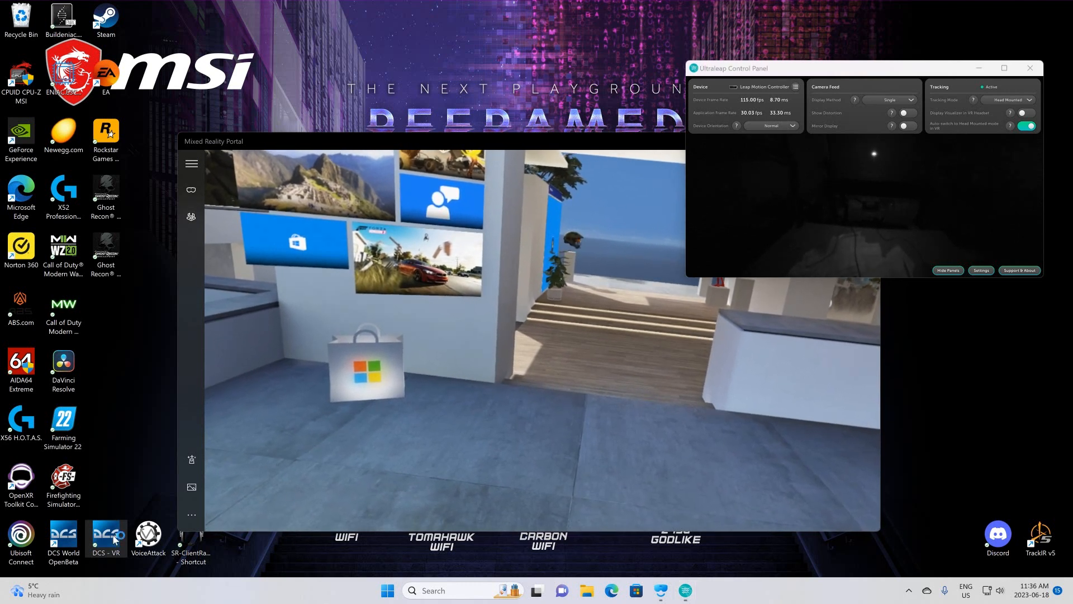
mouse_move(107, 539)
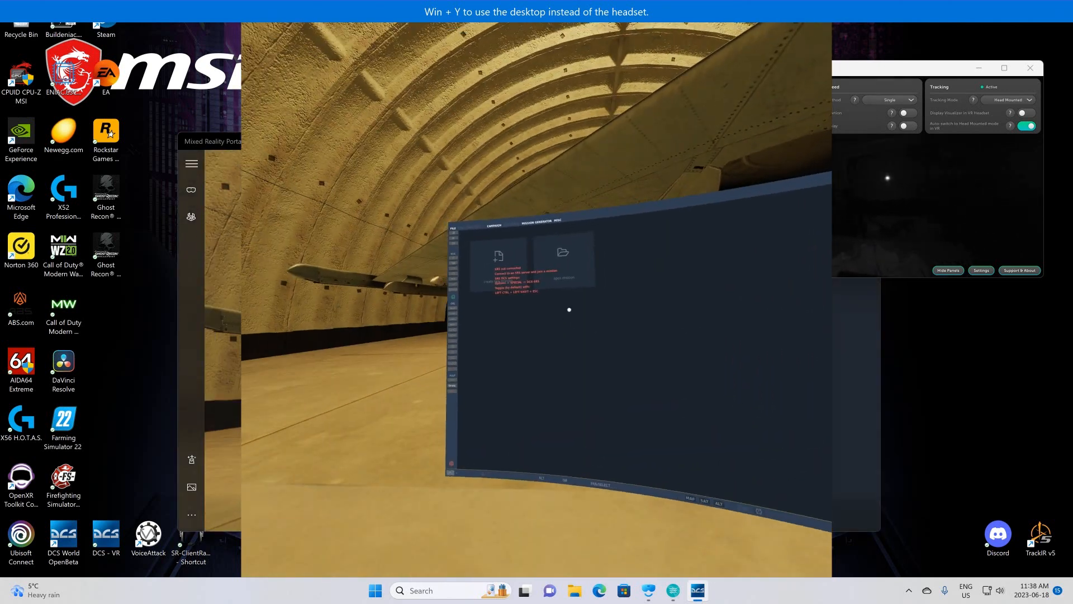
- Load a training mission and confirm a pilot role so the aircraft sits on the ramp
click(563, 253)
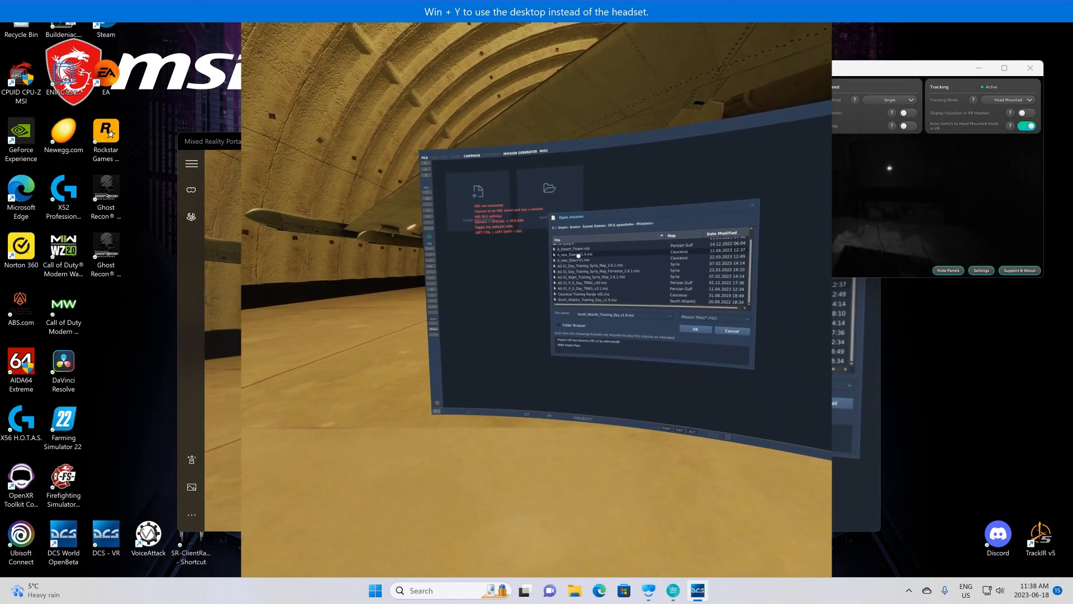
click(695, 330)
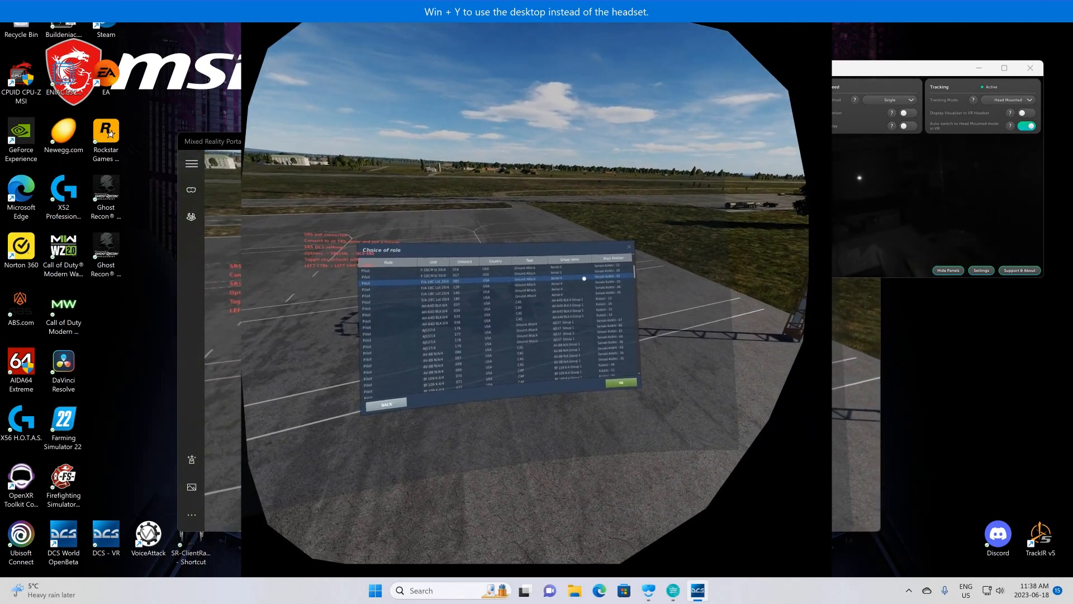
click(619, 382)
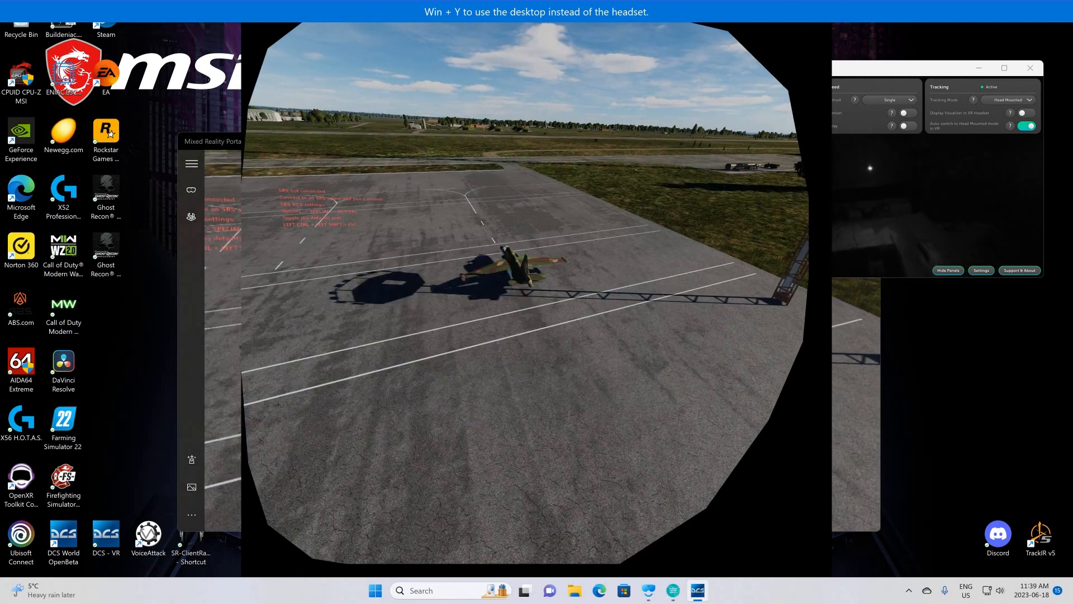